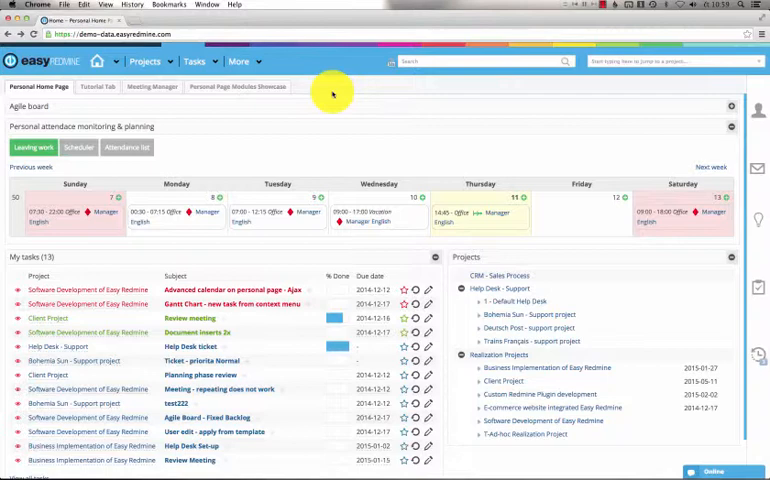
mouse_move(284, 82)
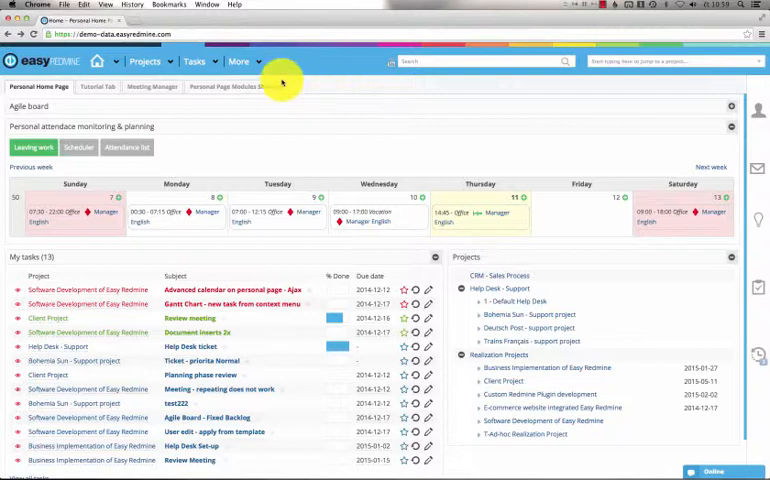
Reveal the full module mega-menu from the top bar via More.
left_click(238, 60)
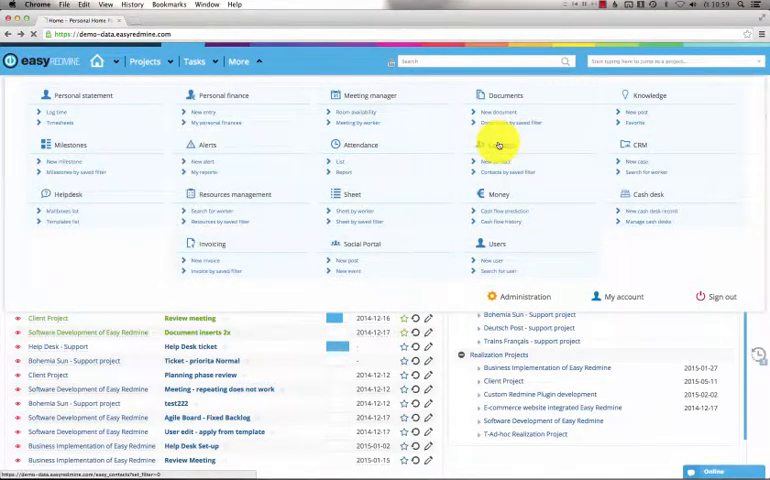
Go to Contacts in the module menu to list all 17 contacts.
left_click(510, 172)
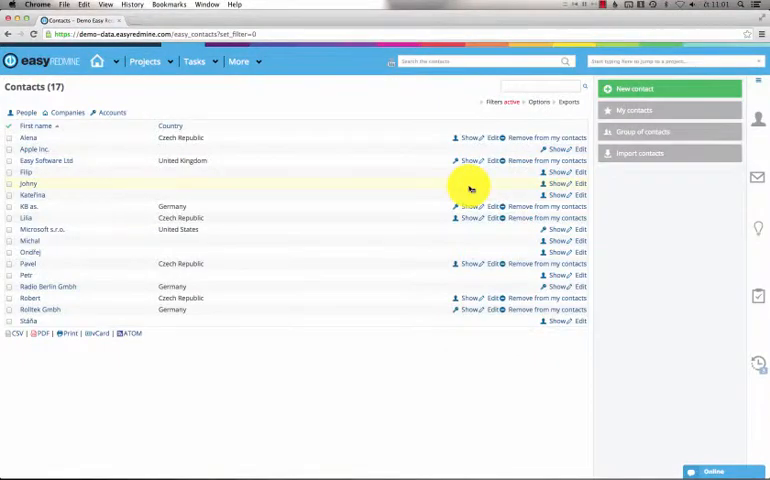
mouse_move(330, 340)
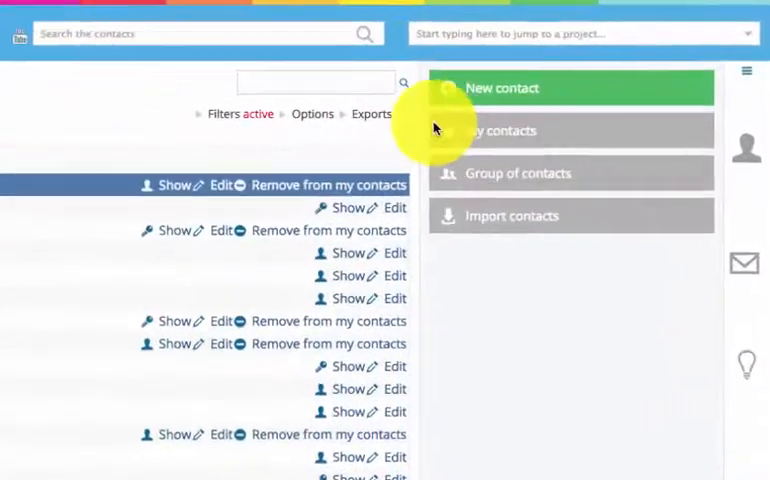
mouse_move(498, 182)
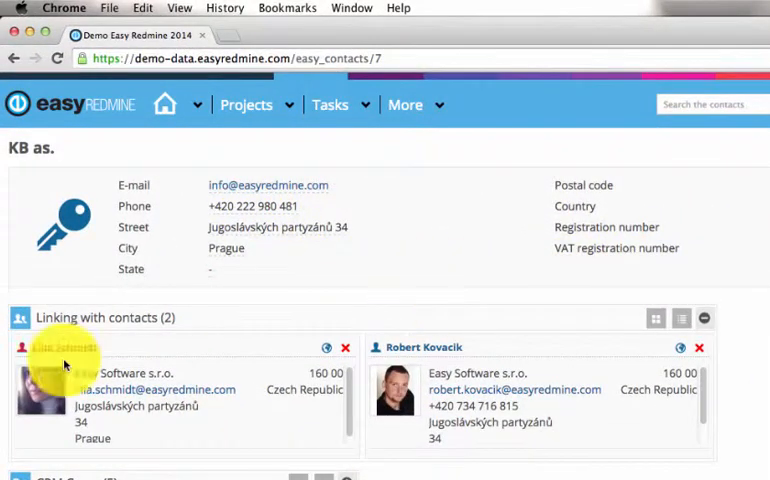
mouse_move(570, 272)
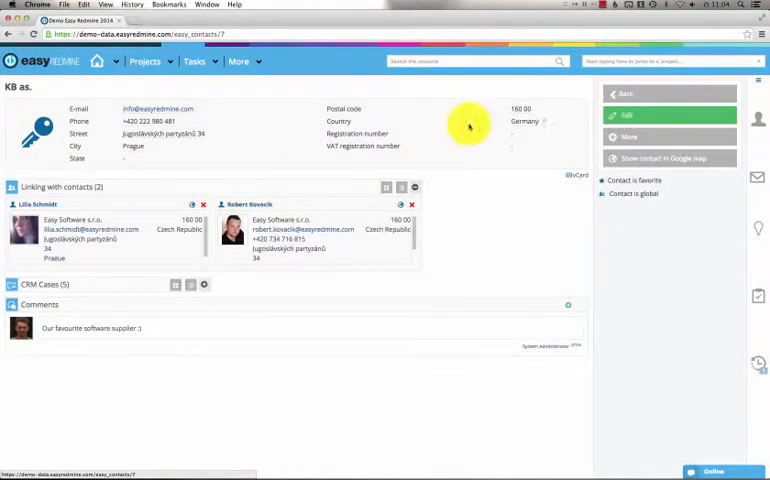
mouse_move(312, 324)
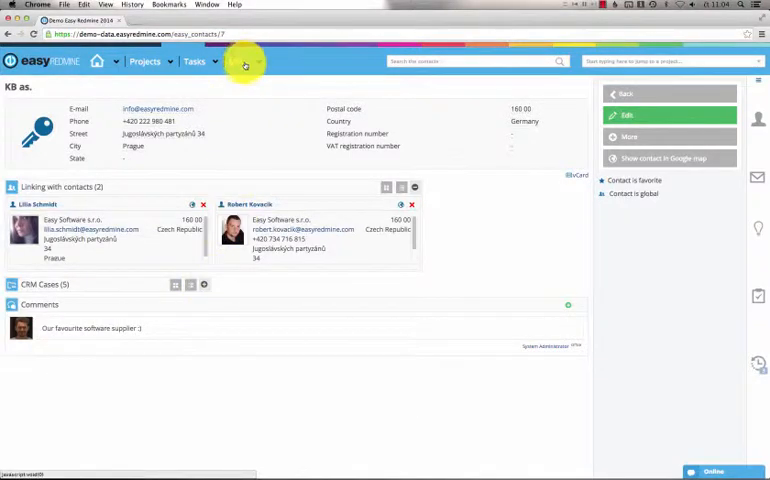
Navigate via More to the project's Contacts, showing Alena and Robert.
left_click(238, 60)
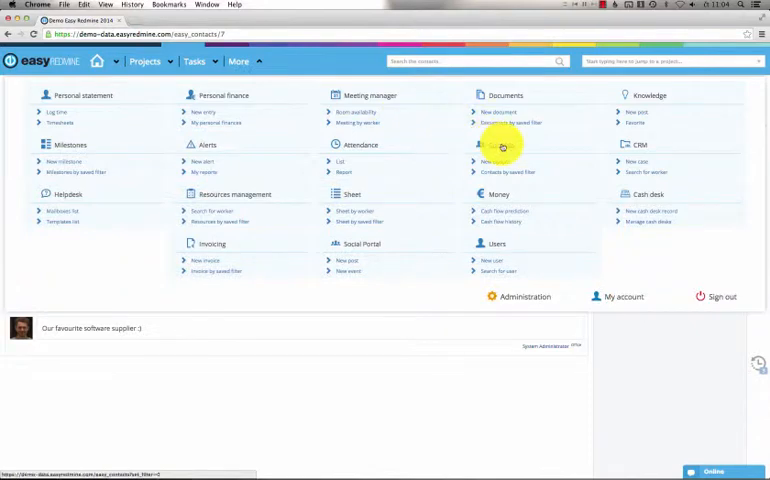
left_click(504, 146)
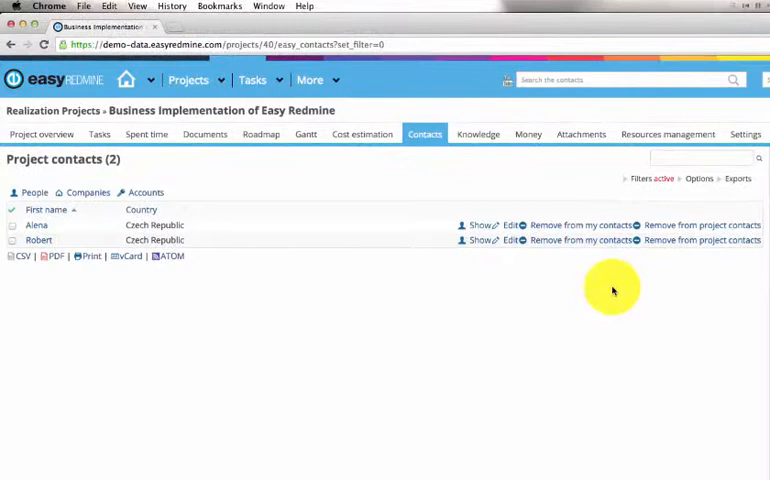
mouse_move(276, 138)
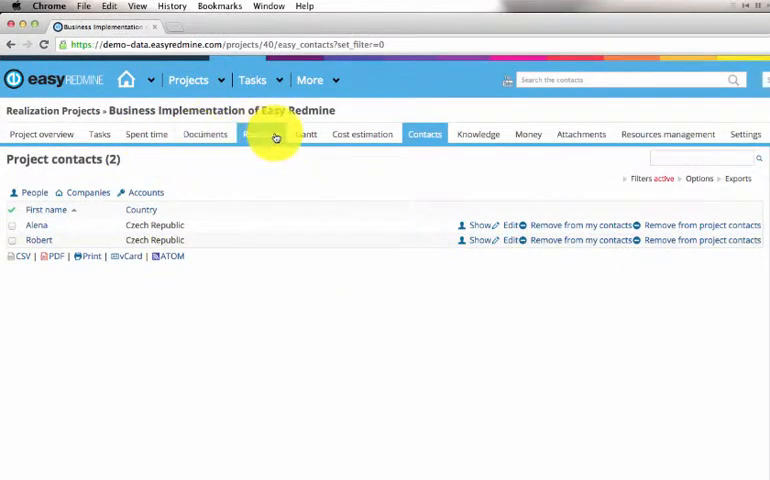
mouse_move(400, 130)
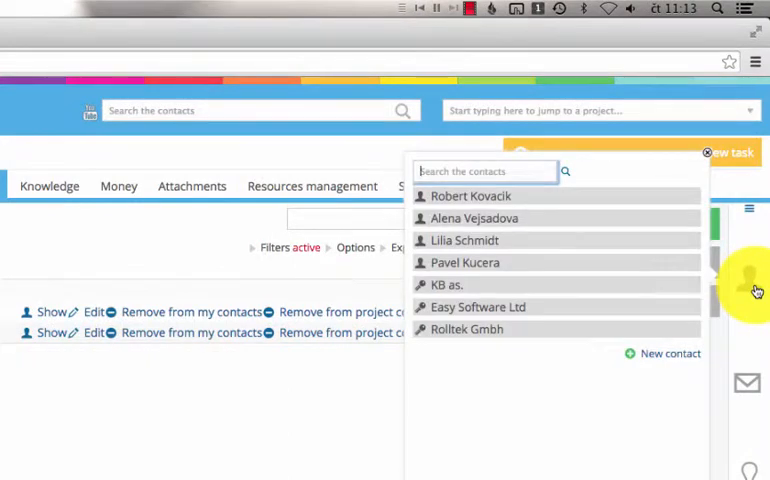
mouse_move(592, 192)
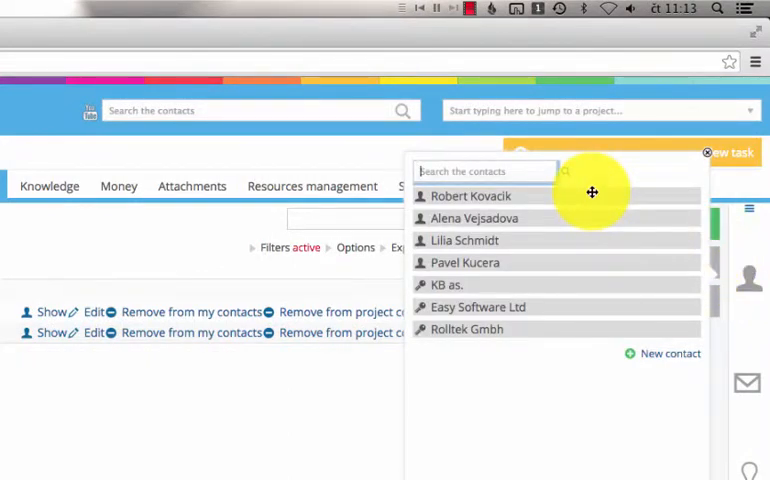
mouse_move(548, 176)
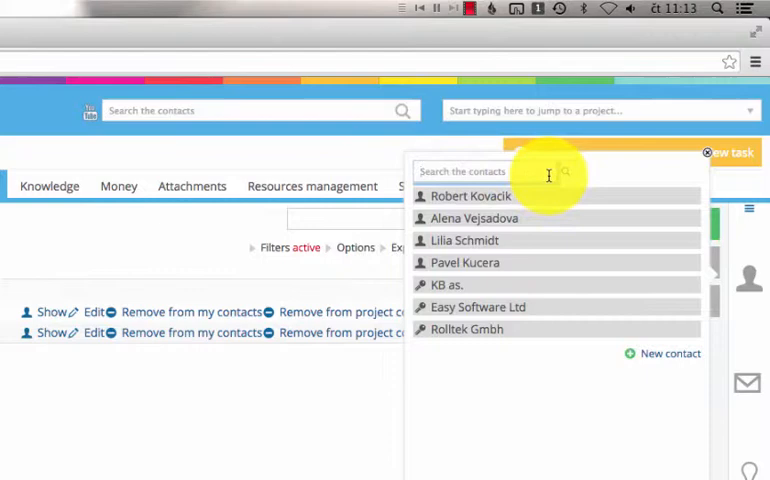
mouse_move(474, 208)
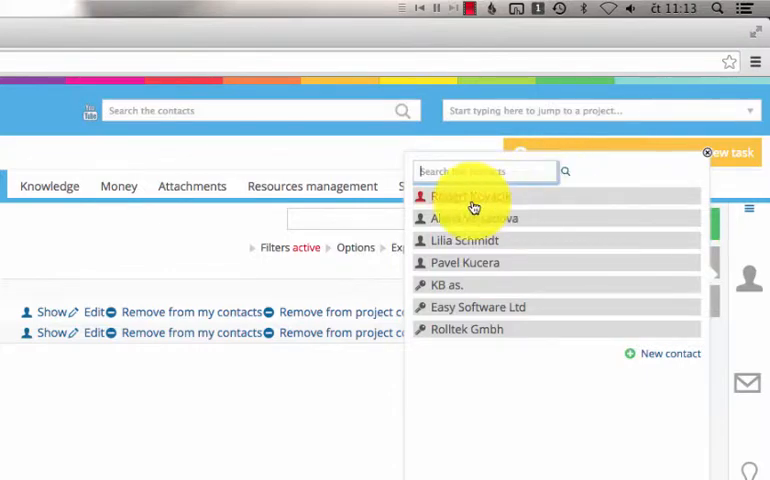
mouse_move(646, 276)
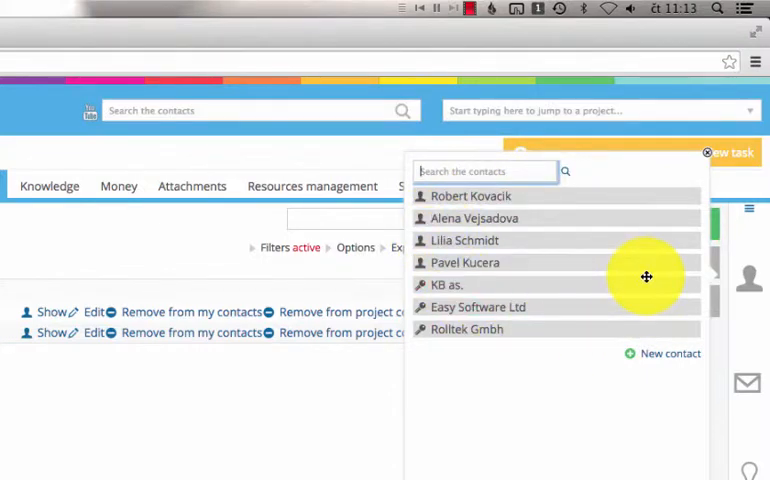
Search the quick contacts panel for 'mic'.
type("mic")
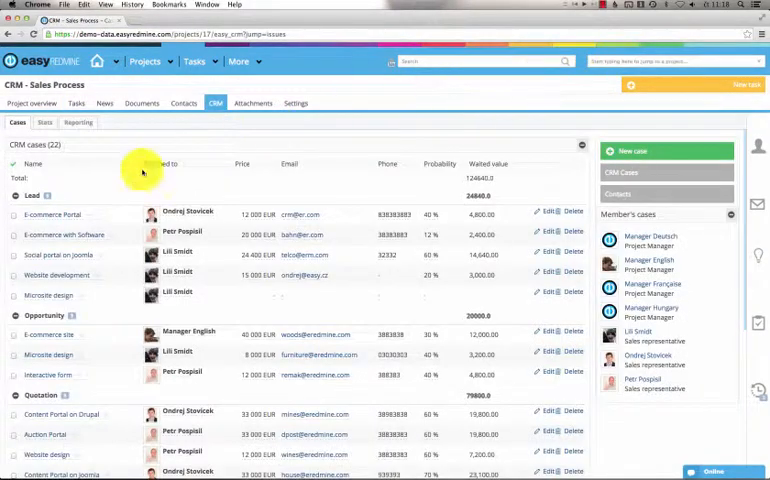
View the E-commerce with Software lead and list contacts available to link to it.
left_click(56, 234)
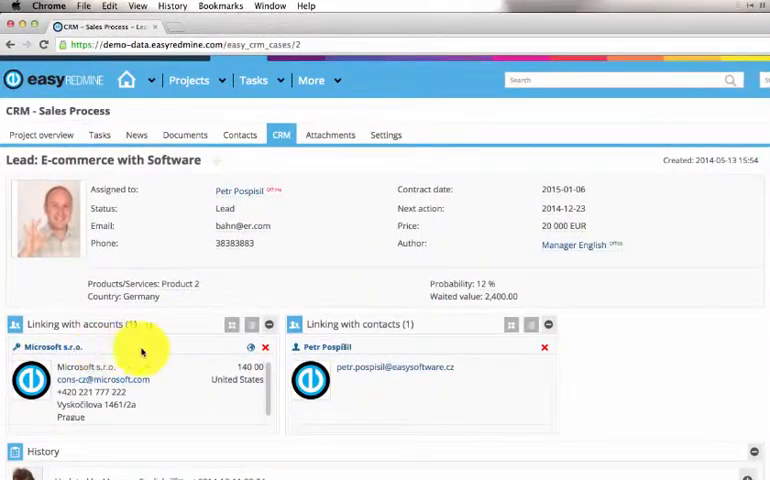
mouse_move(604, 428)
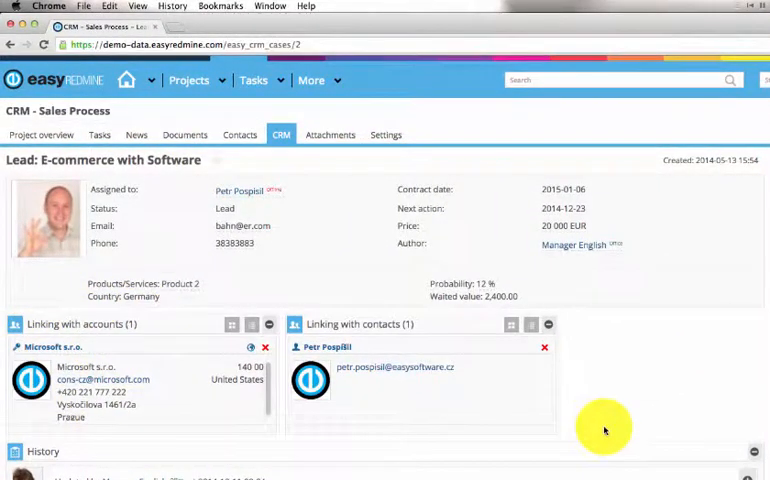
mouse_move(84, 336)
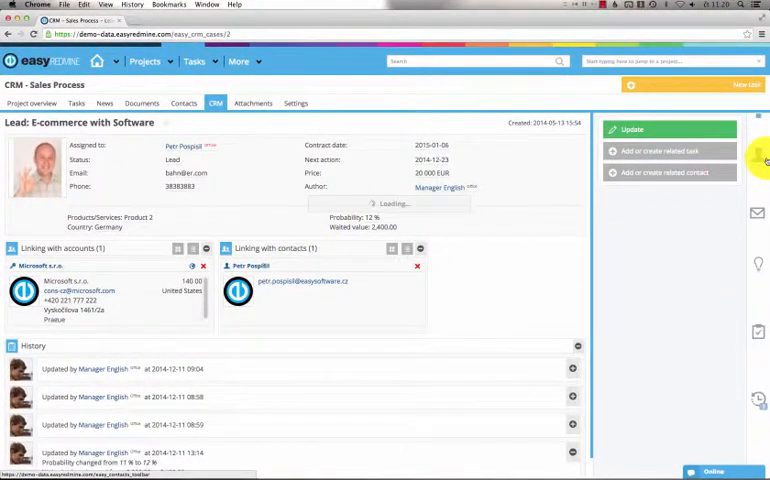
left_click(664, 172)
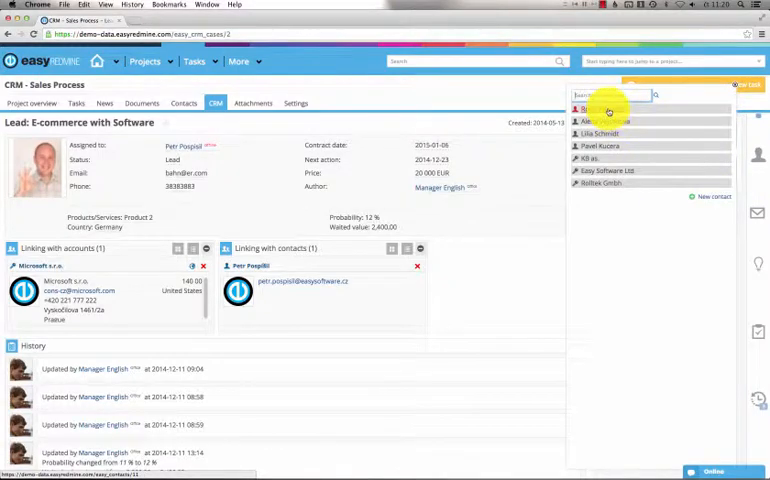